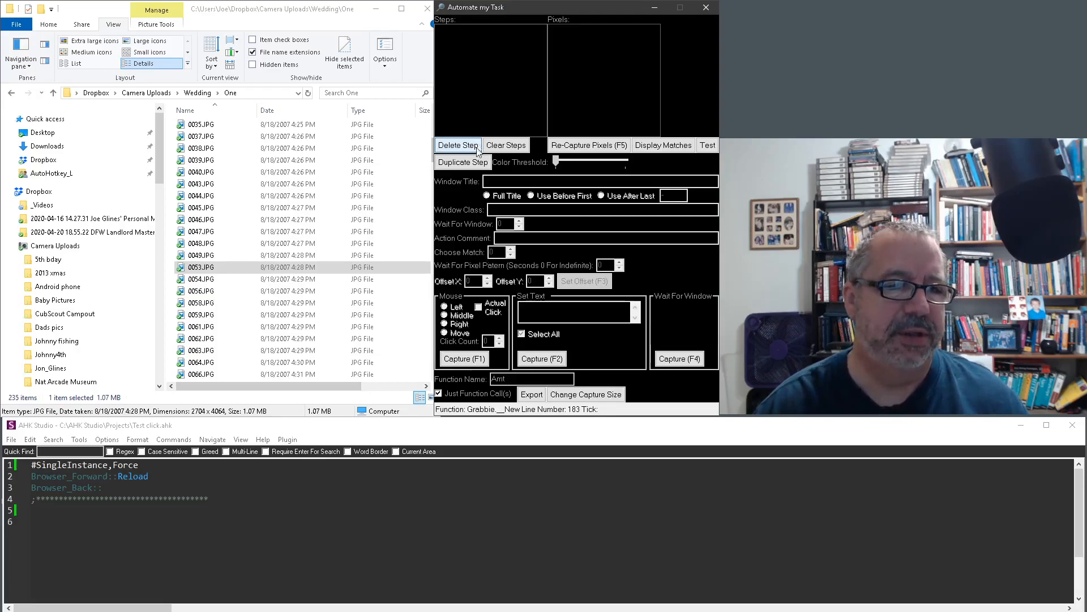
mouse_move(478, 351)
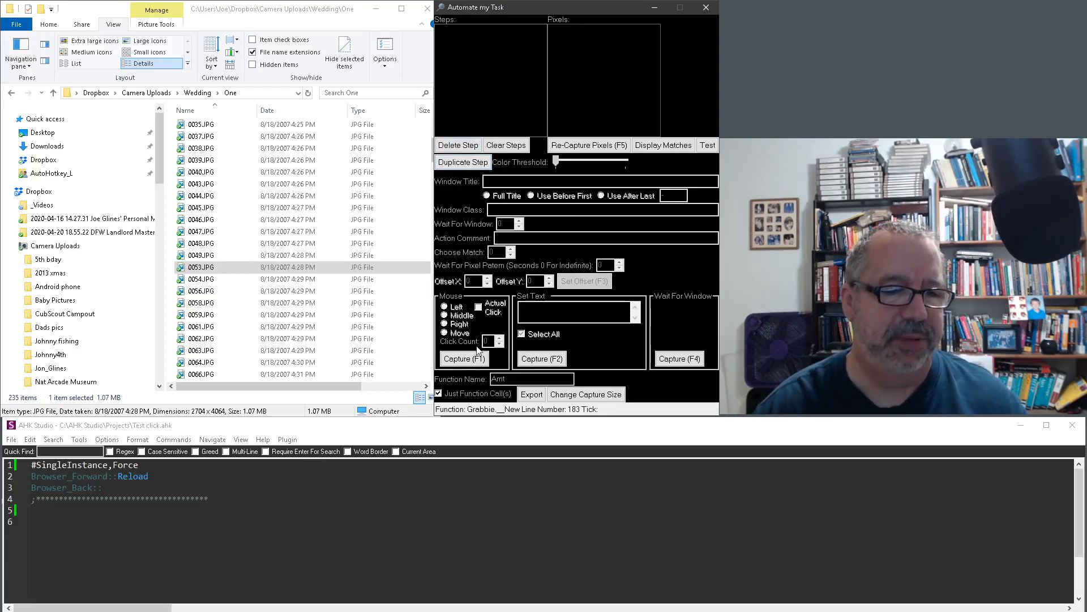
Step: Start capturing a new Mouse step that grabs a JPG file icon's pixels
click(463, 359)
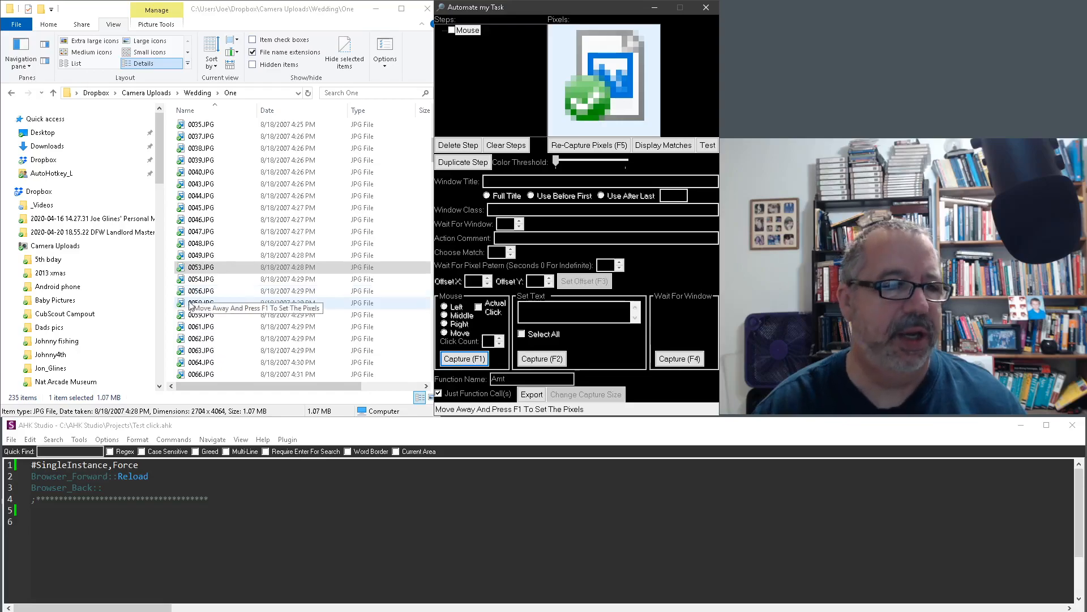
Step: Confirm the icon capture against the One folder's Explorer window and display its 21 matches
click(463, 359)
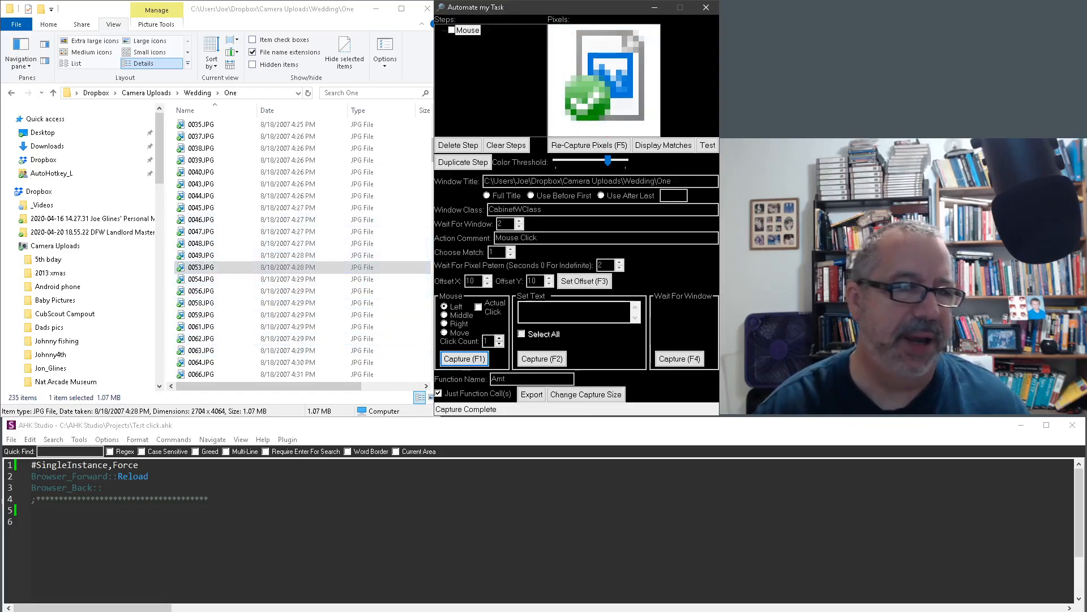
click(662, 145)
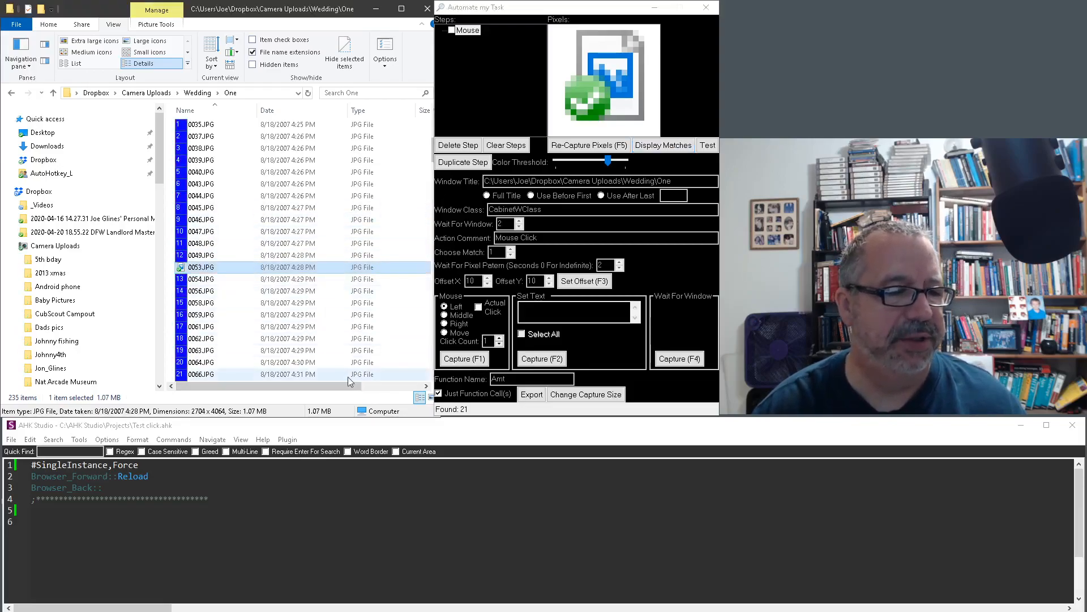
right_click(202, 339)
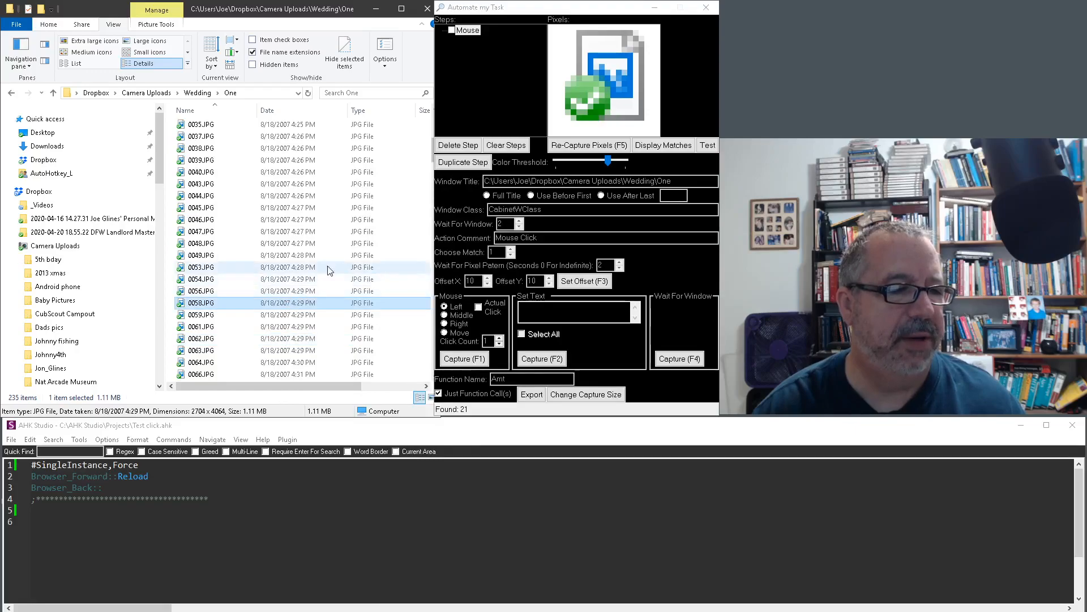
mouse_move(350, 189)
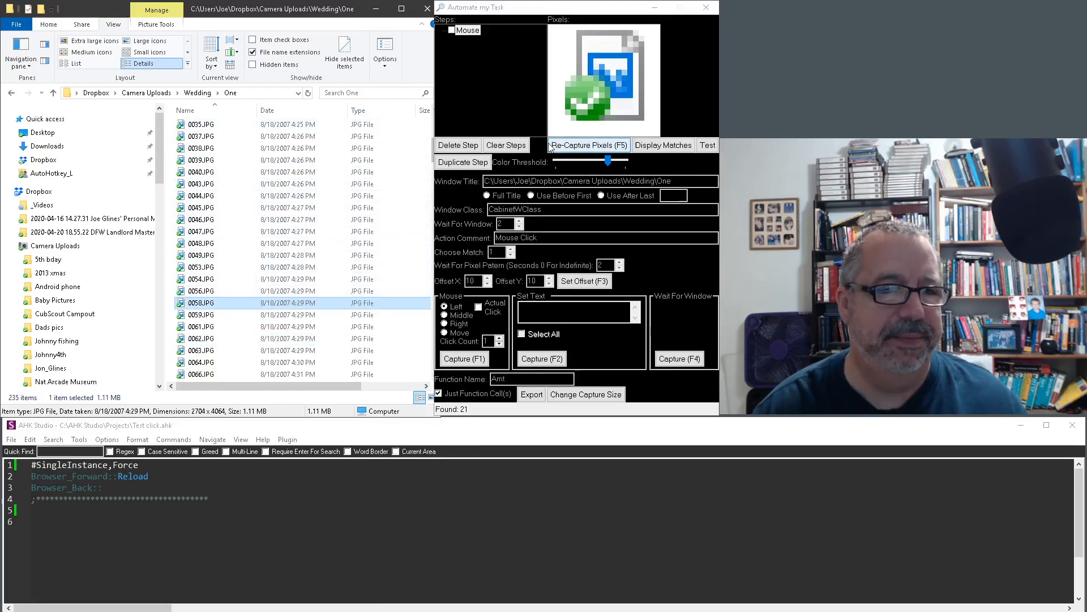
click(662, 145)
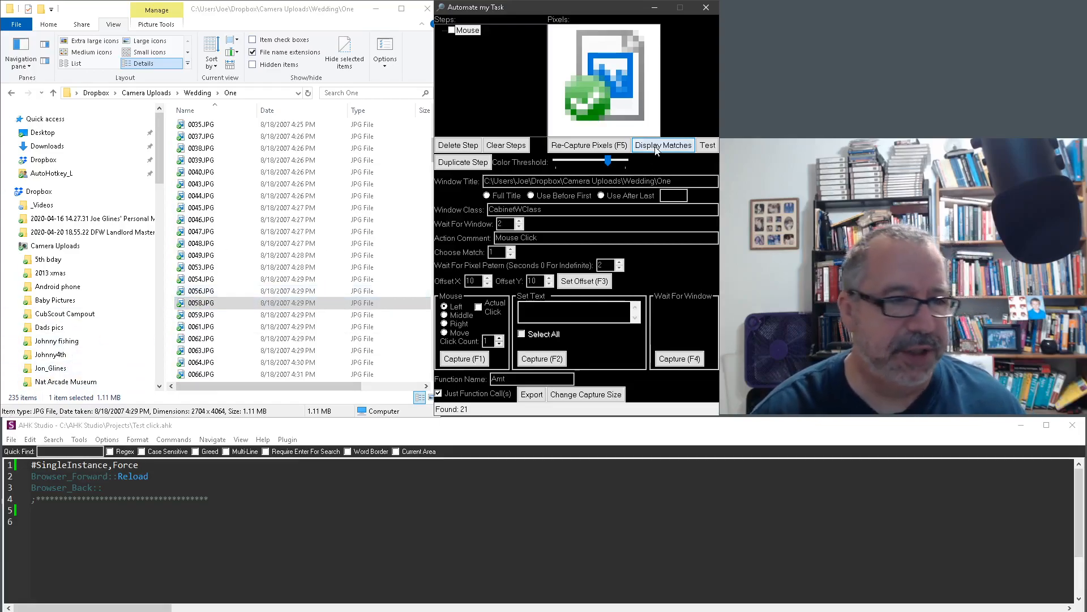
Step: Target match number 15 among the numbered icons and test-run the move step
click(662, 145)
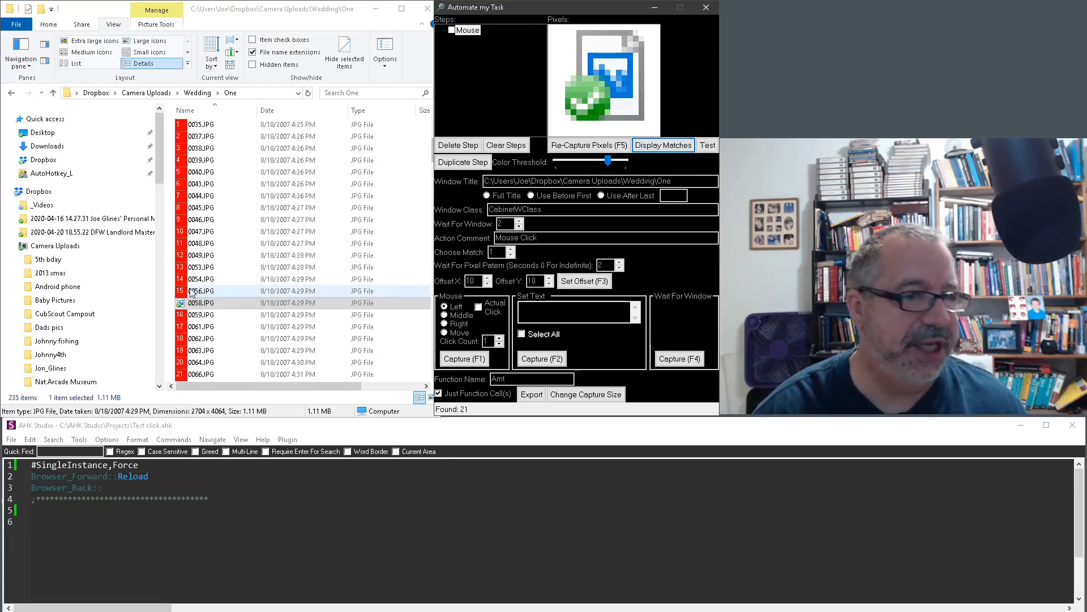
click(202, 303)
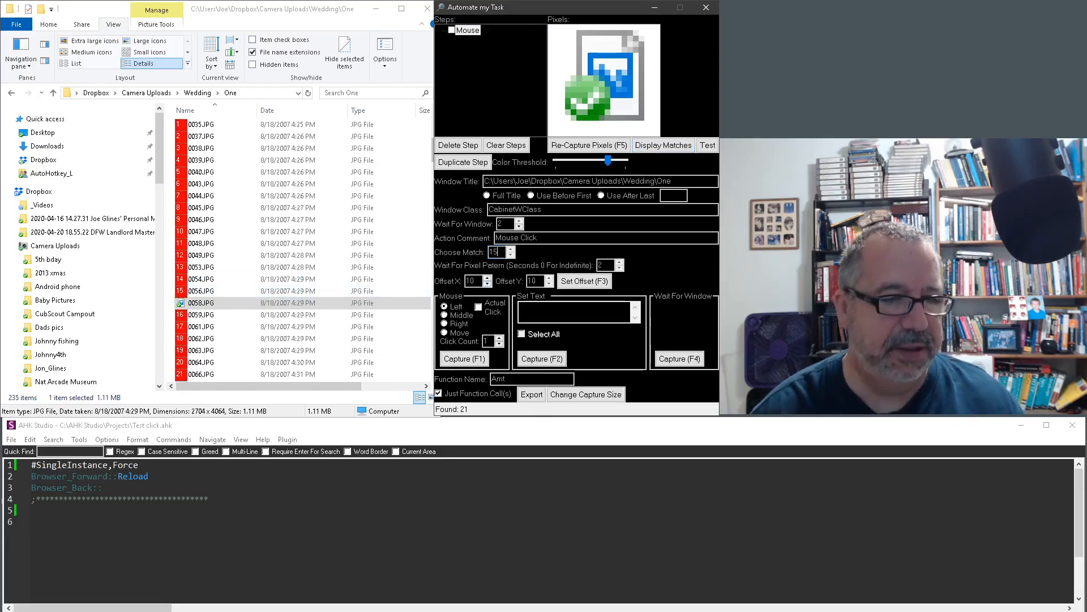
click(446, 332)
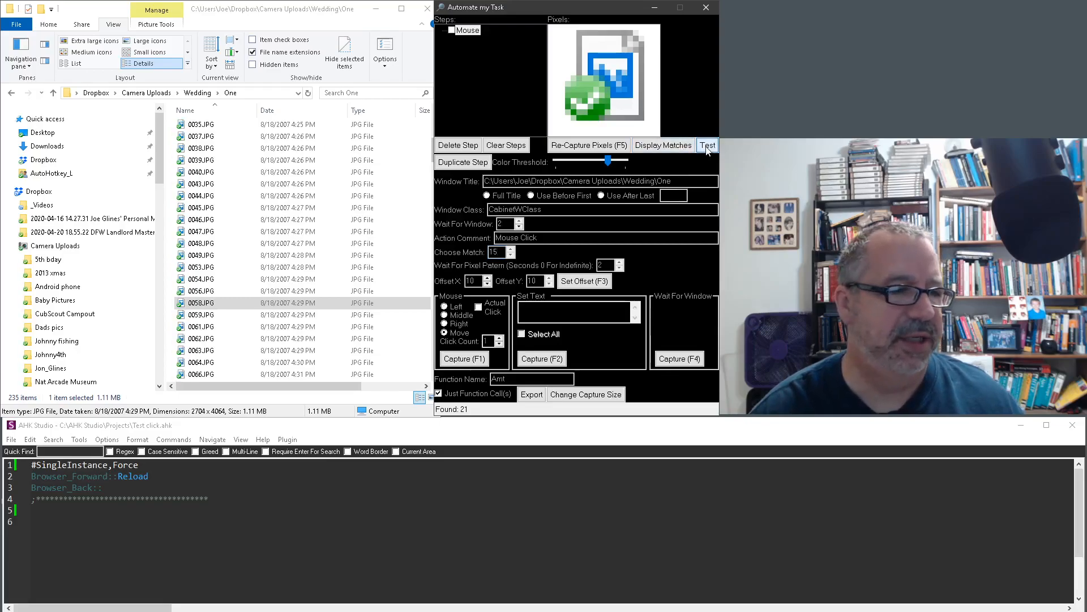
click(707, 144)
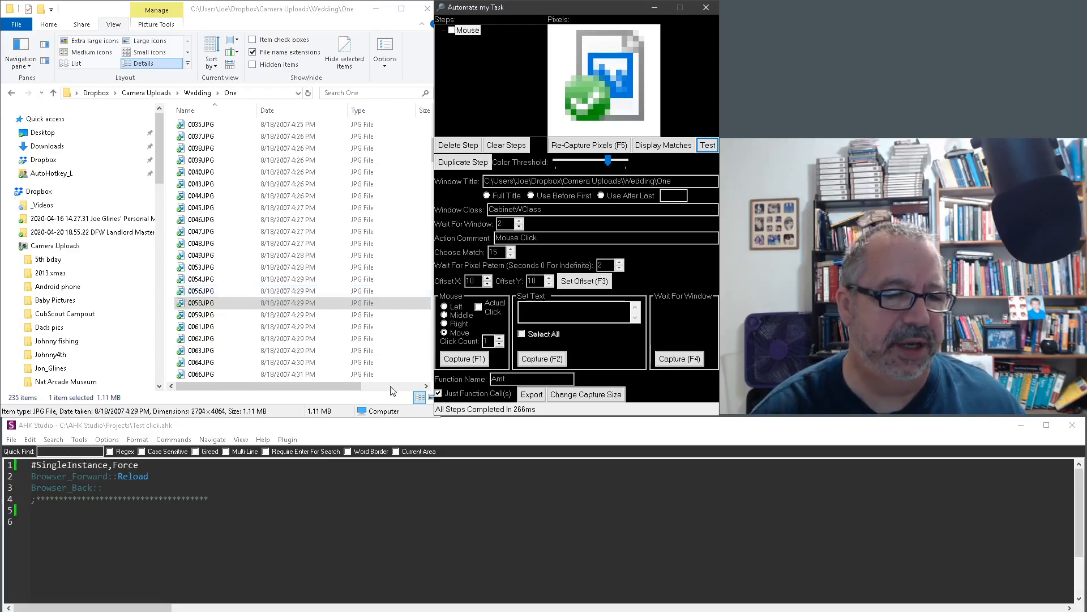
mouse_move(478, 316)
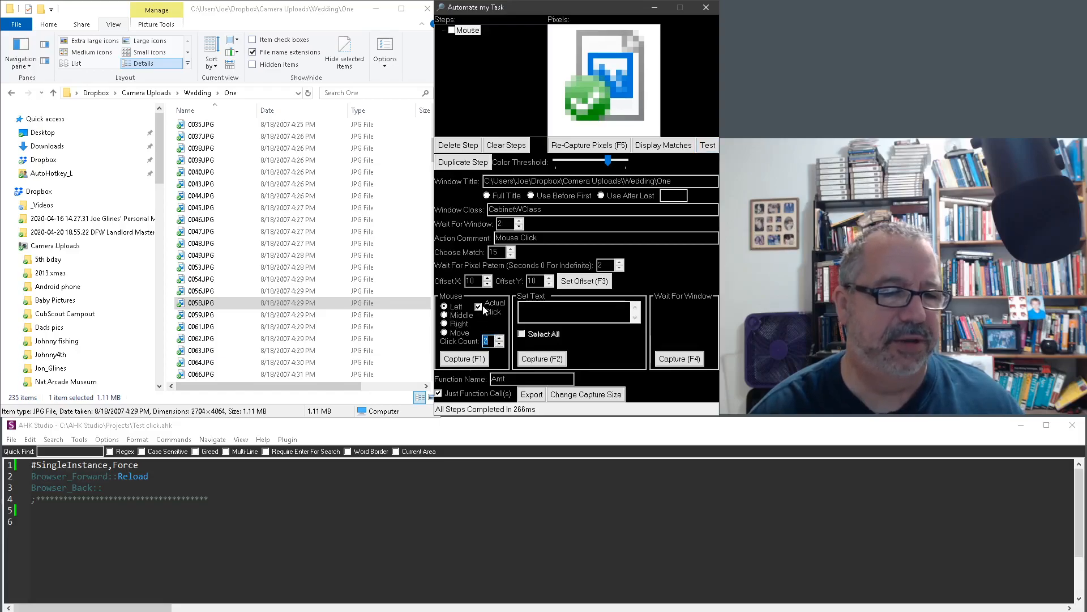
Step: Enable Actual Click and retest so the step really selects the 15th file, 0056.JPG
click(478, 307)
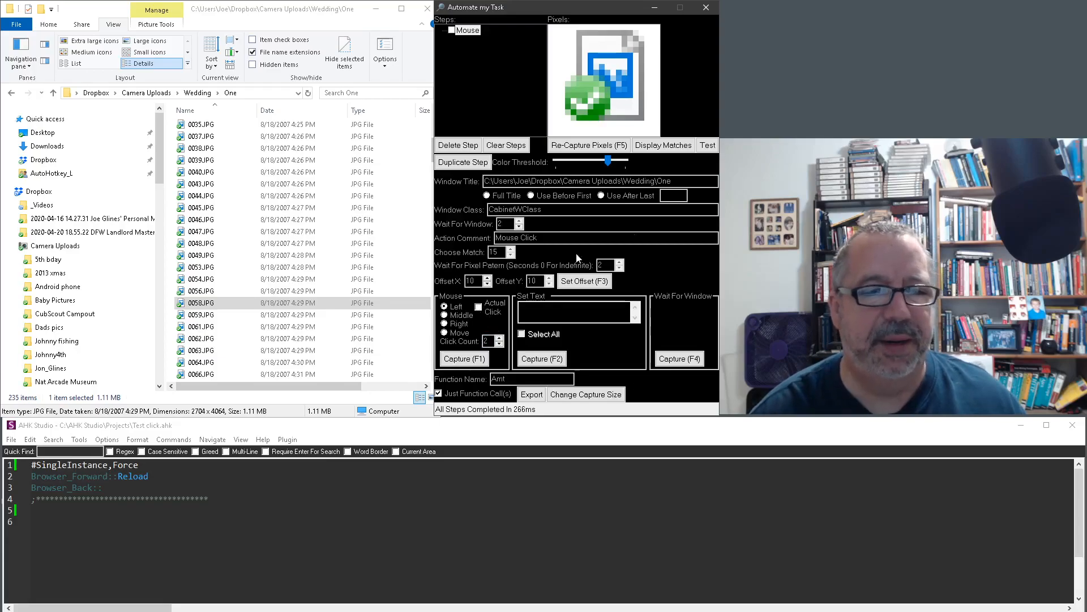
click(707, 145)
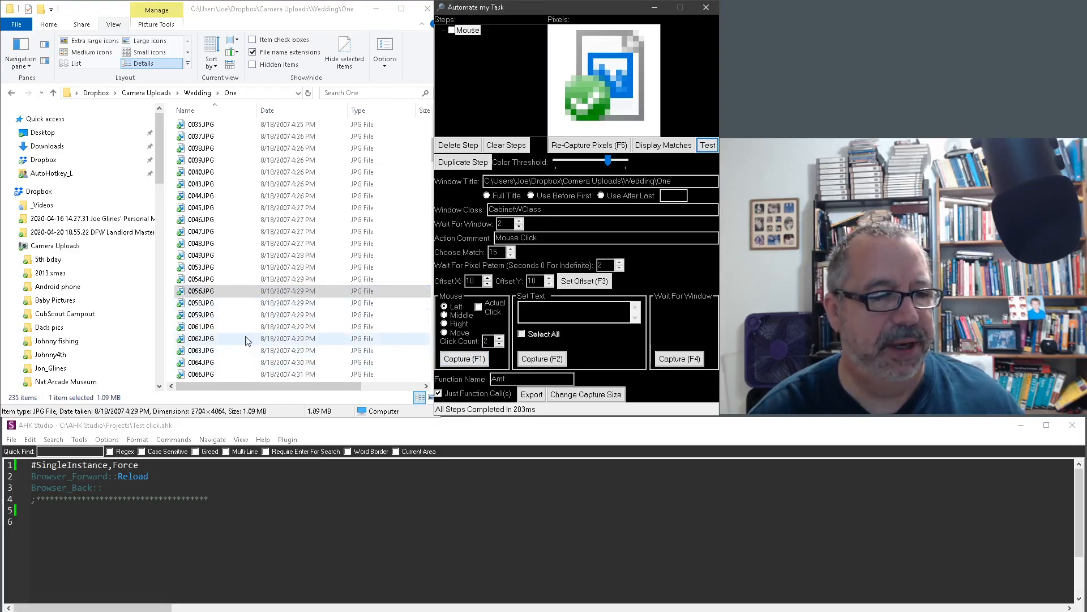
click(202, 315)
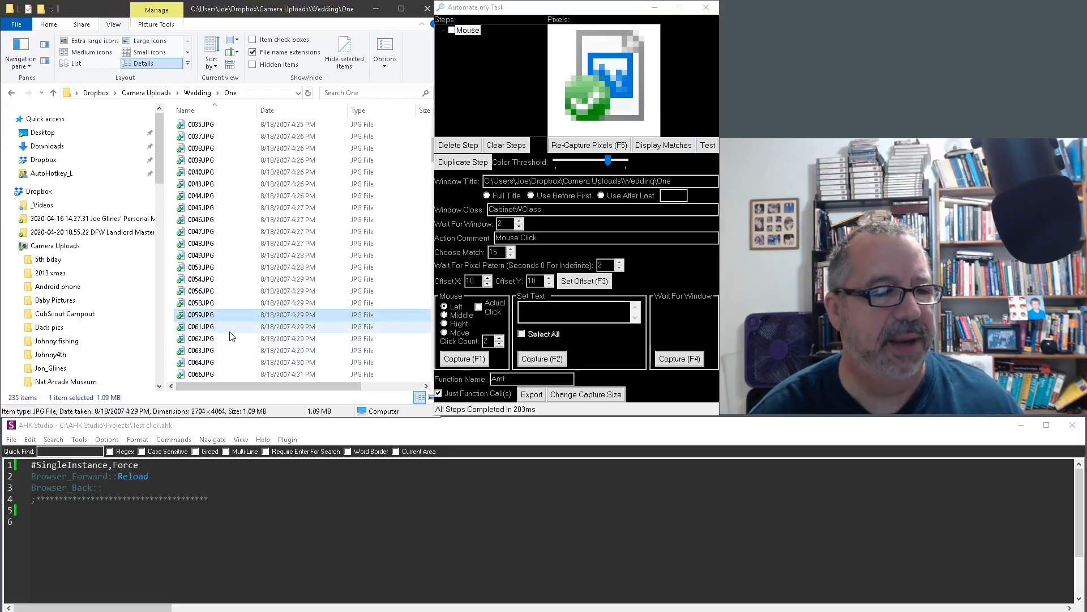
click(707, 145)
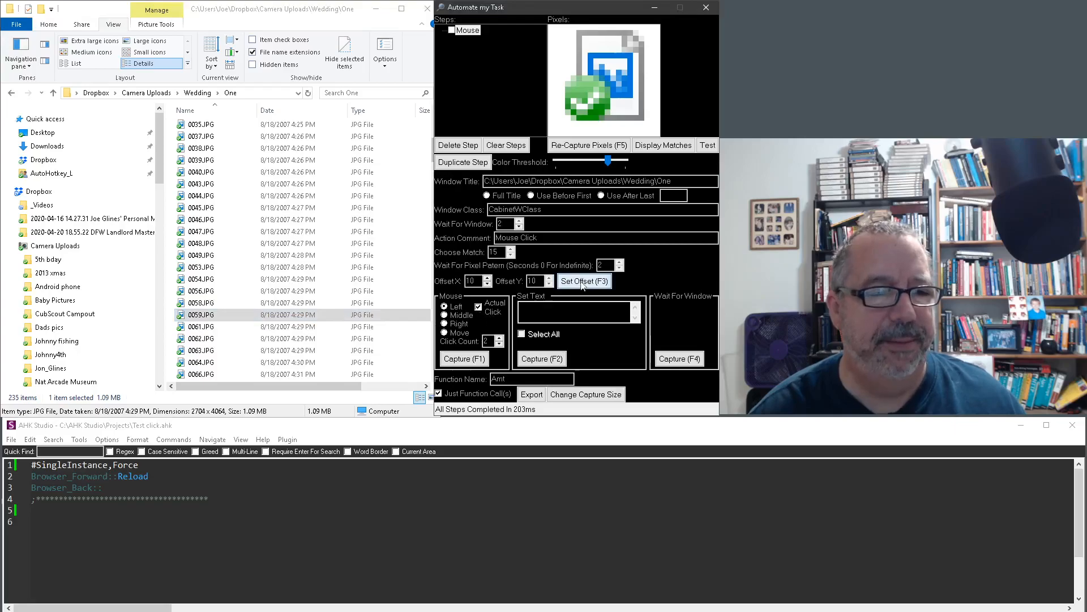
click(707, 145)
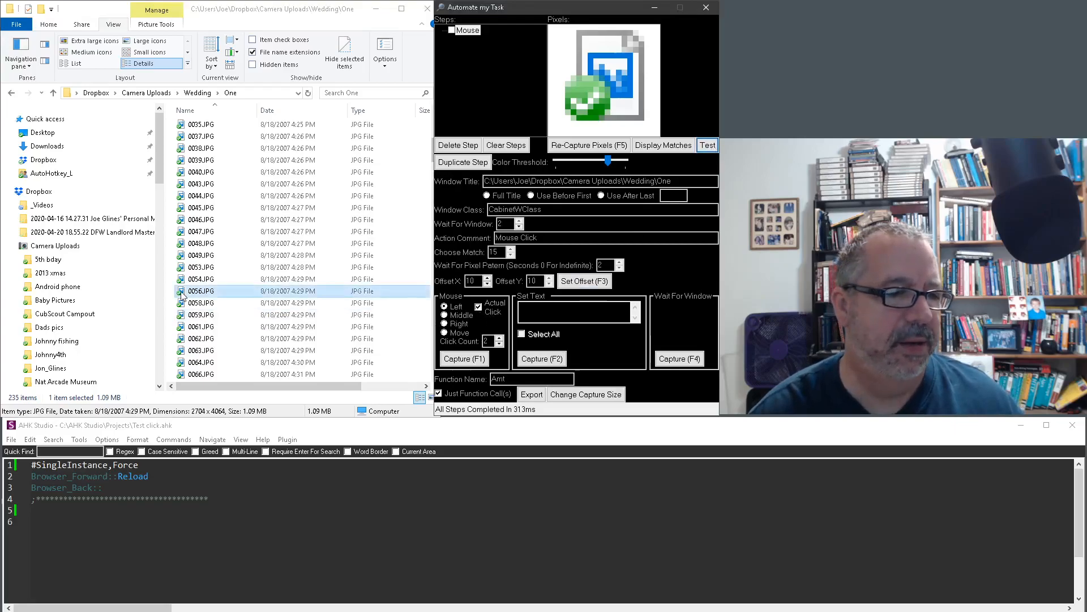
double_click(200, 291)
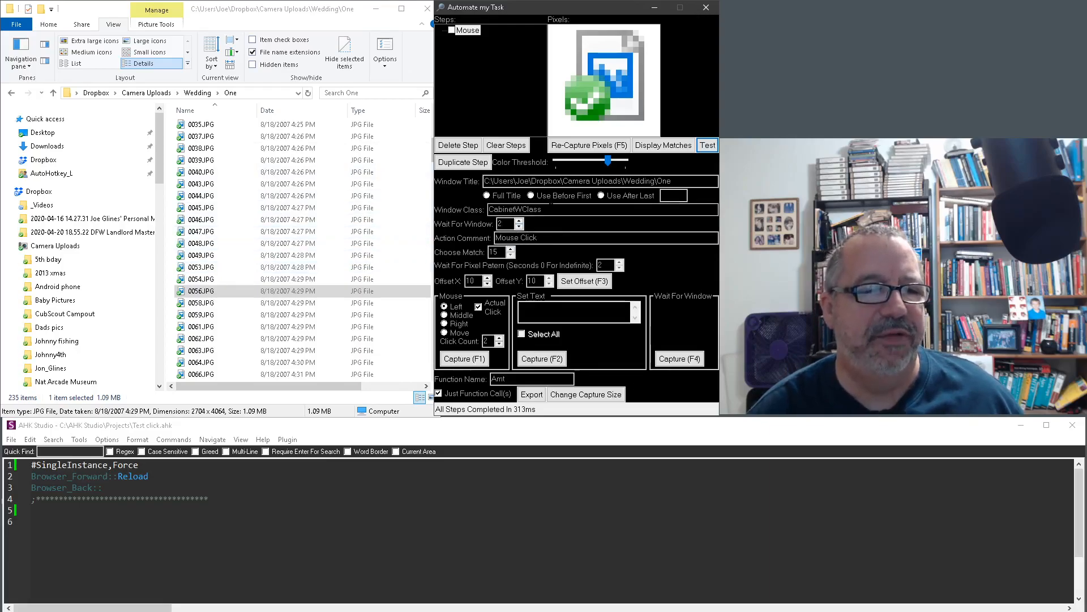
triple_click(602, 181)
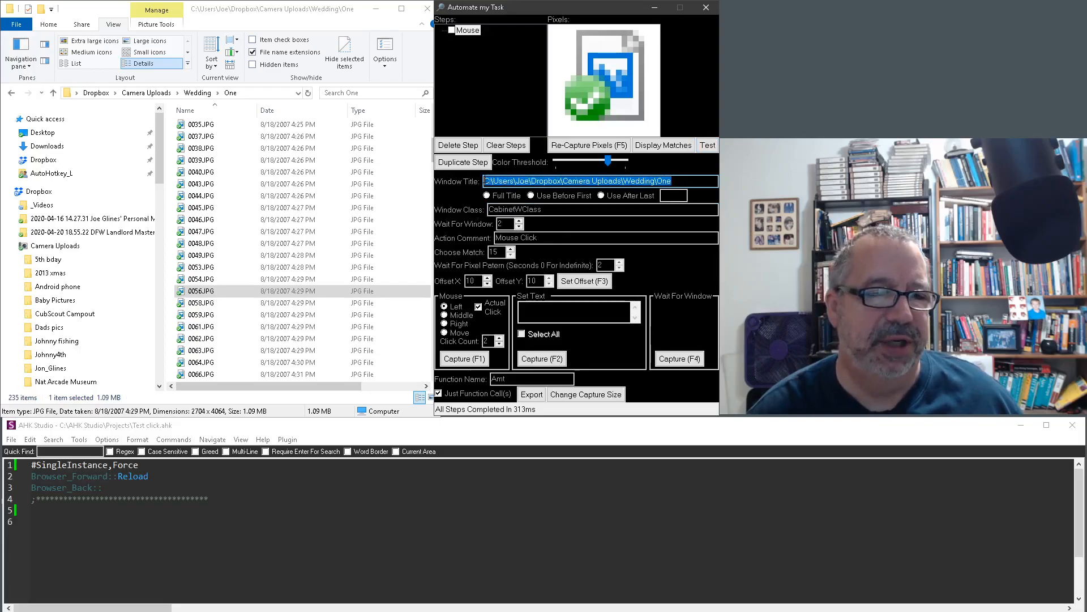